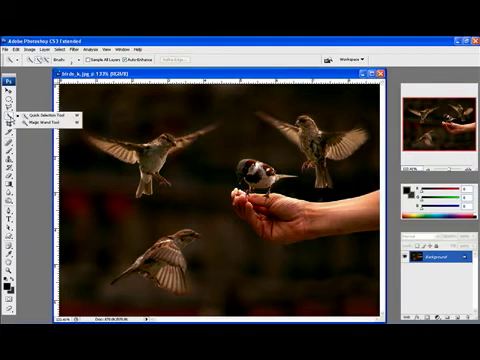
mouse_move(44, 124)
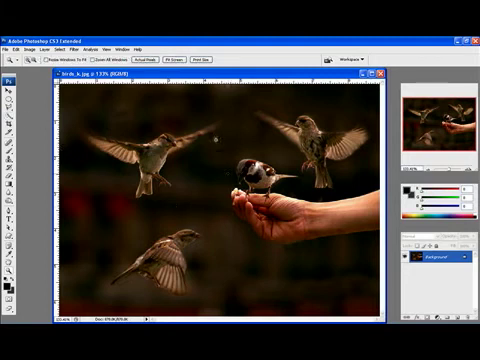
Zoom in on the perched sparrow and the outstretched hand
left_click_drag(210, 136, 380, 276)
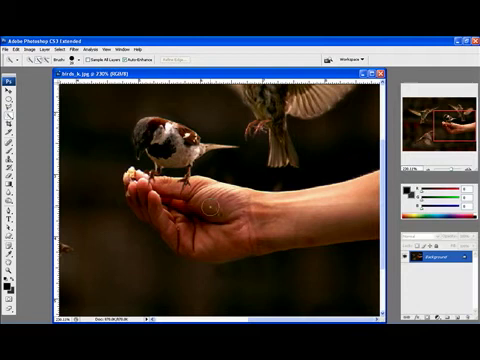
mouse_move(364, 200)
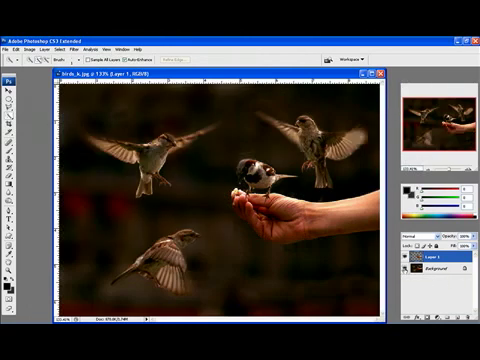
left_click(430, 268)
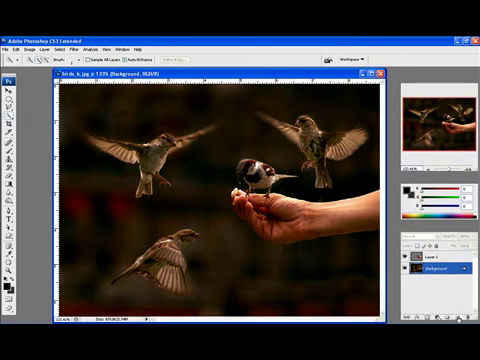